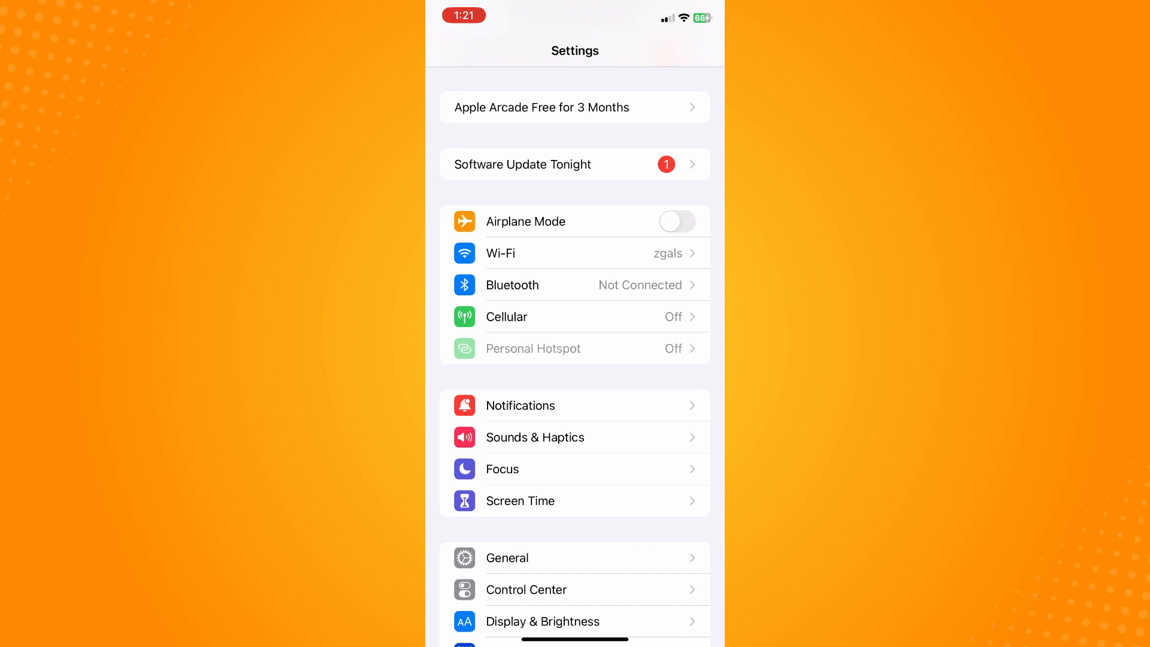
Scroll the Settings list to Snapchat and open its access-permissions page
scroll("down", 3)
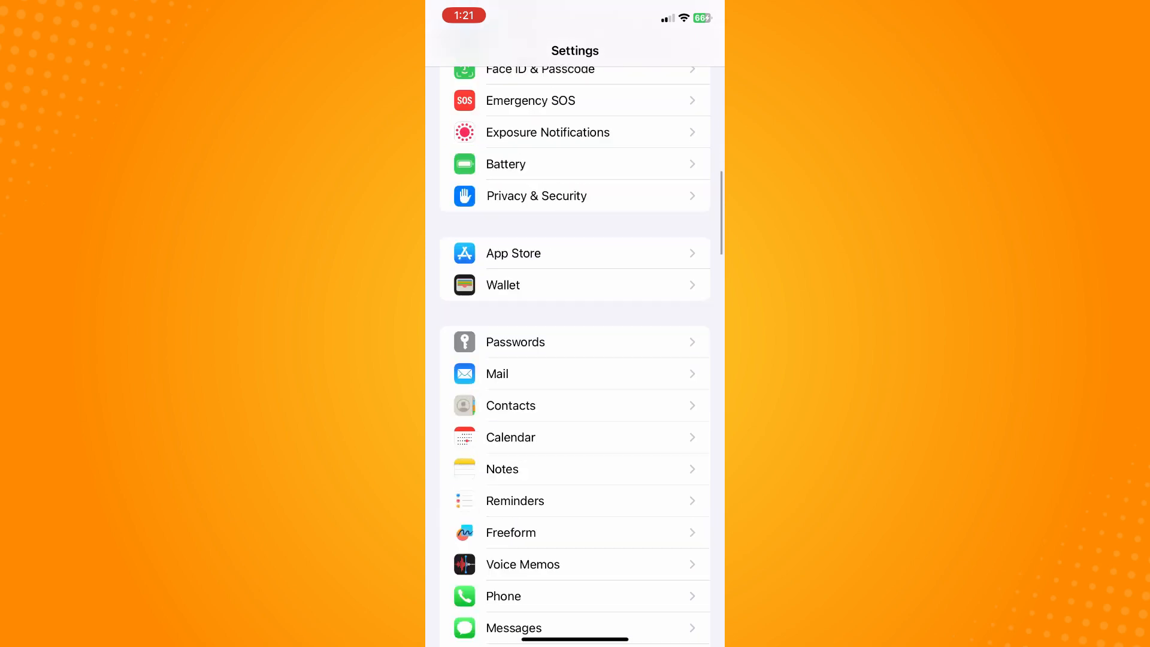
scroll("down", 3)
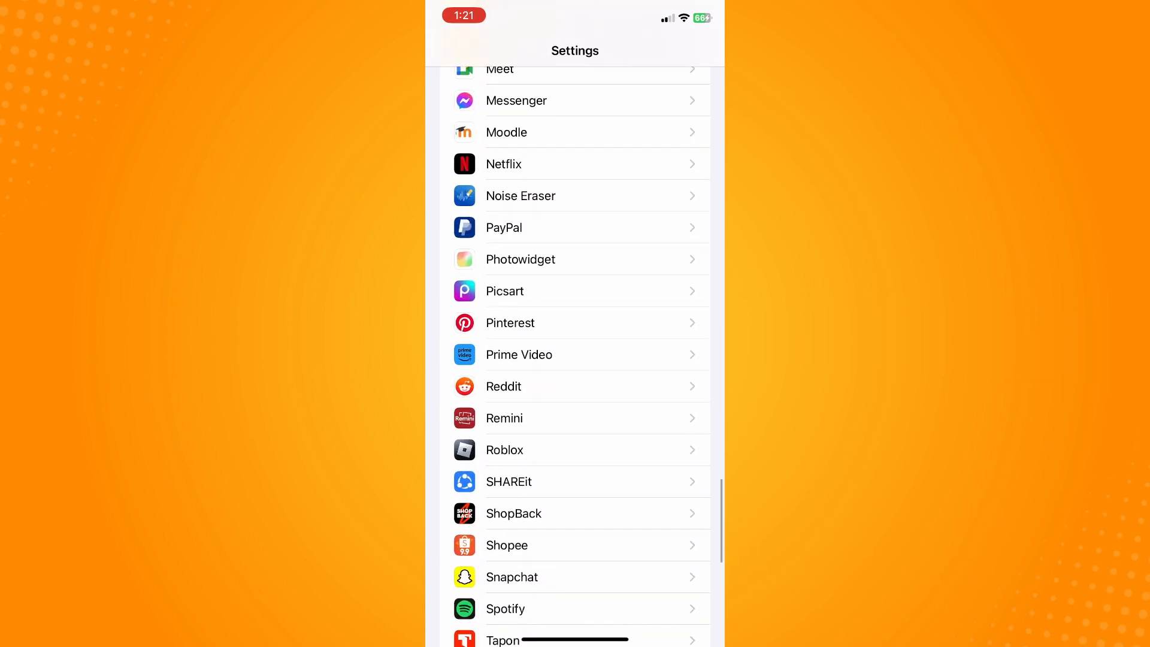
left_click(511, 576)
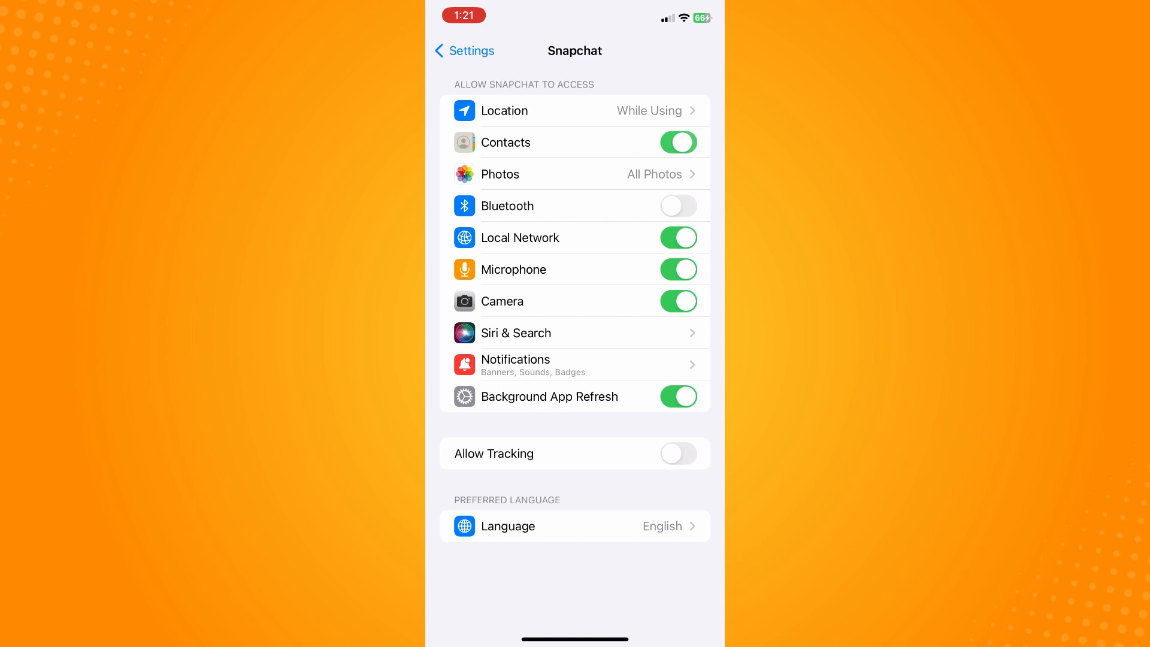
left_click(678, 143)
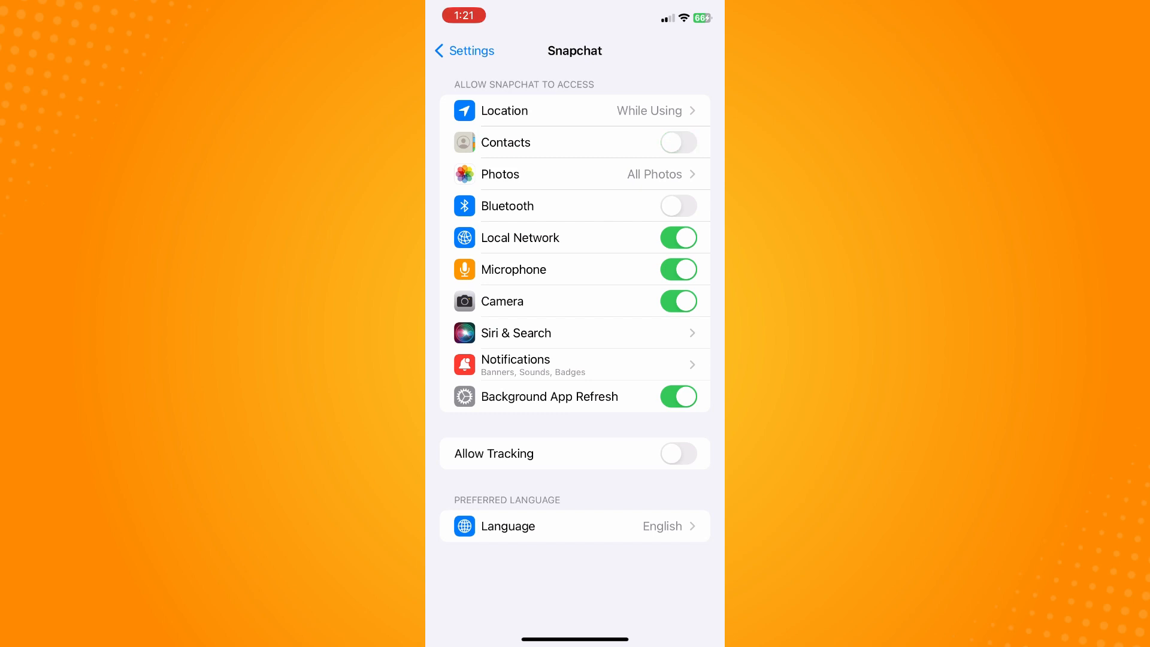
left_click(678, 143)
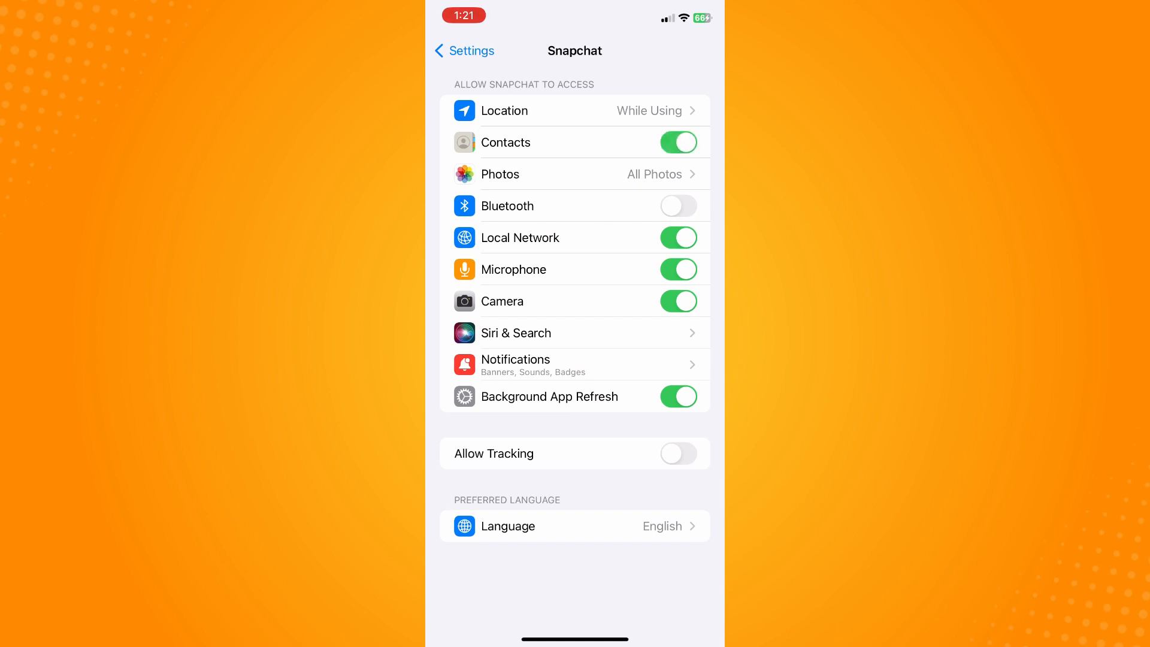